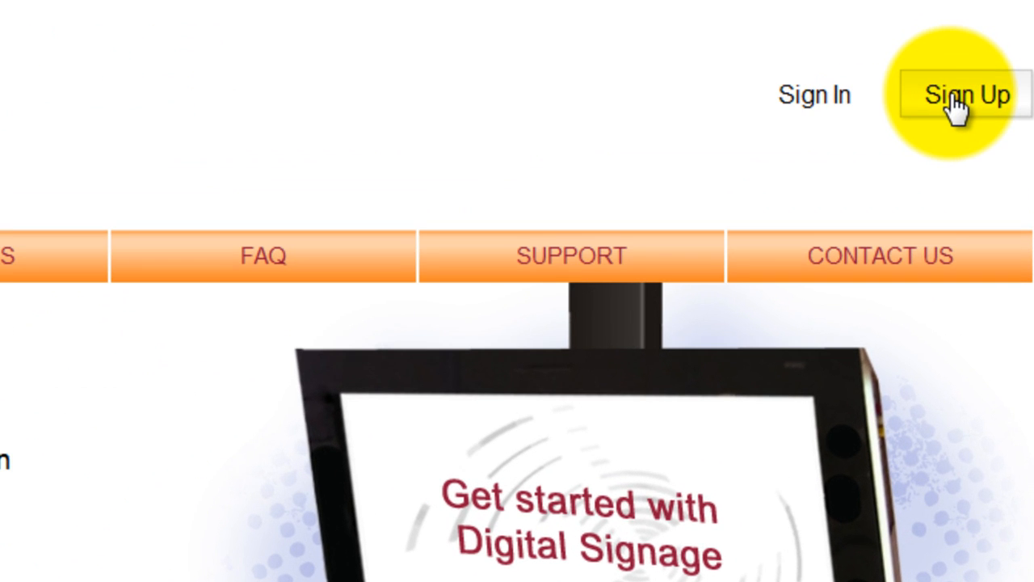
Fill the sign-up form with email, password, first name and company name, accepting the terms.
click(966, 94)
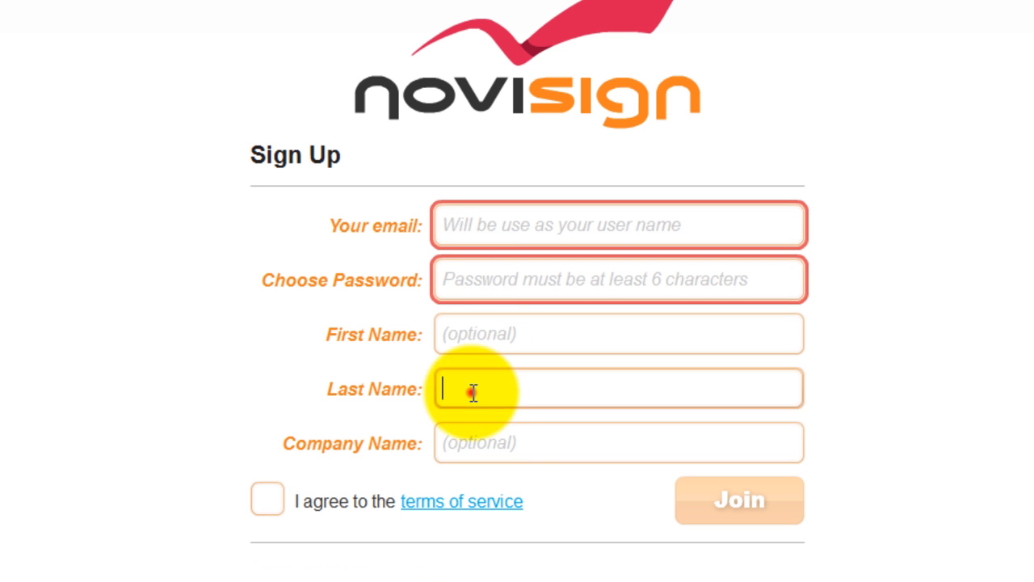
click(617, 442)
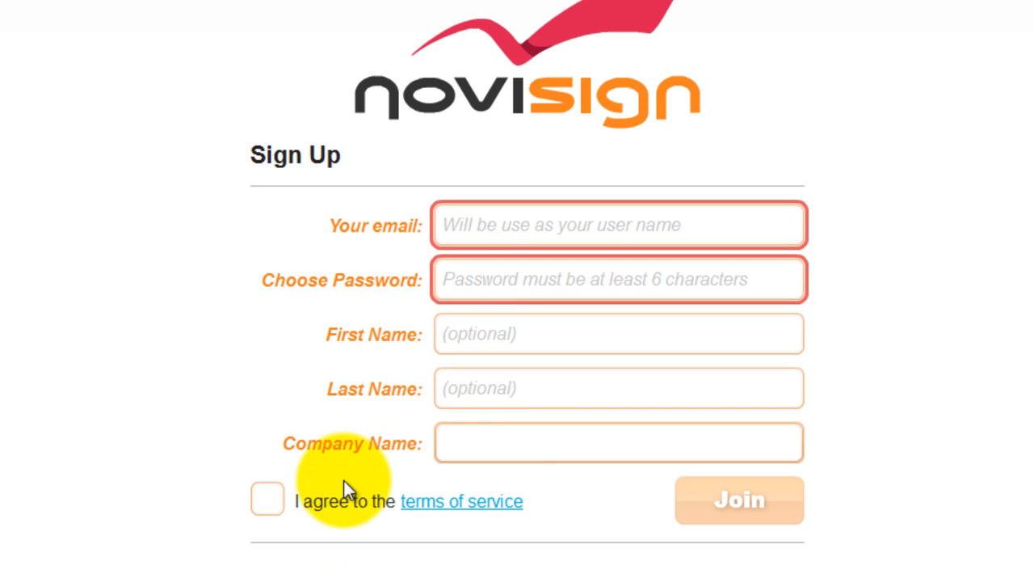
click(268, 500)
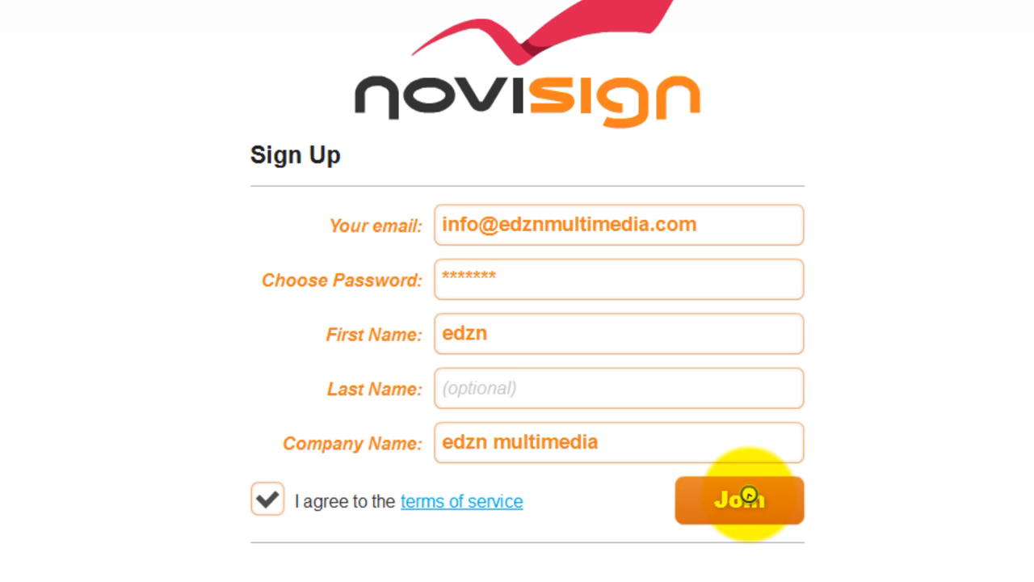
Join to create the account, then tour Playlists, Creative, Screens and Groups.
click(736, 497)
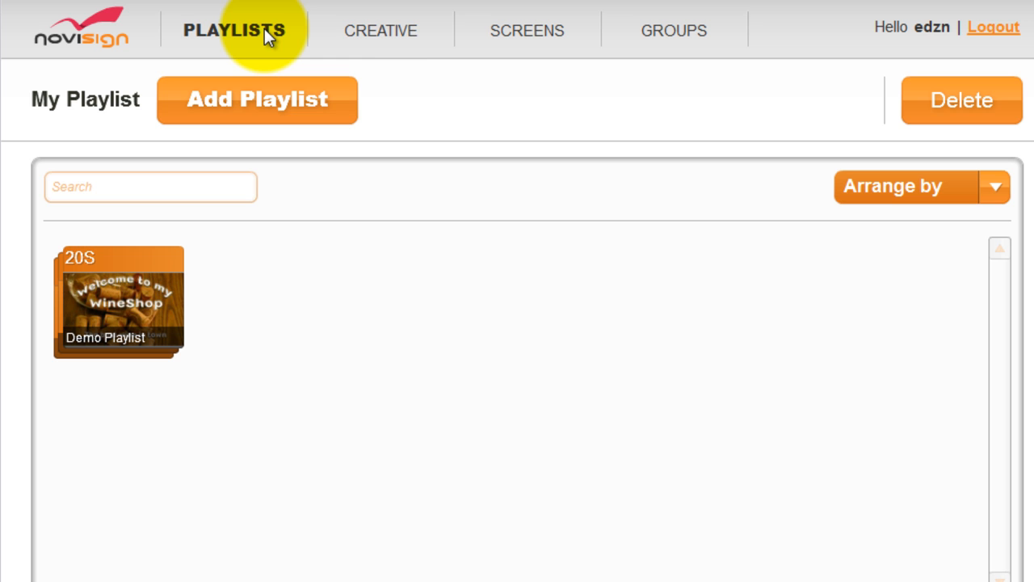
click(379, 31)
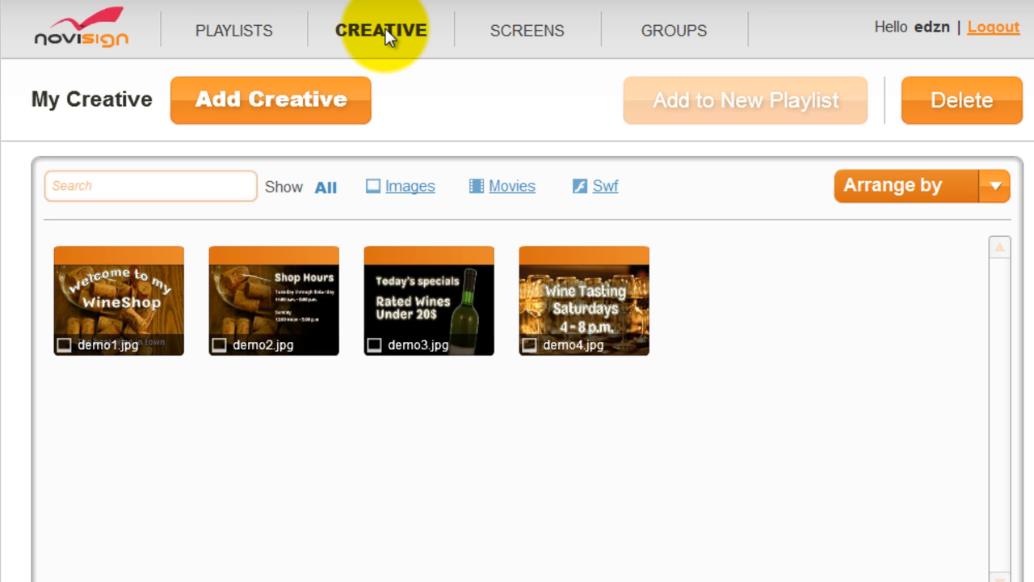
mouse_move(472, 39)
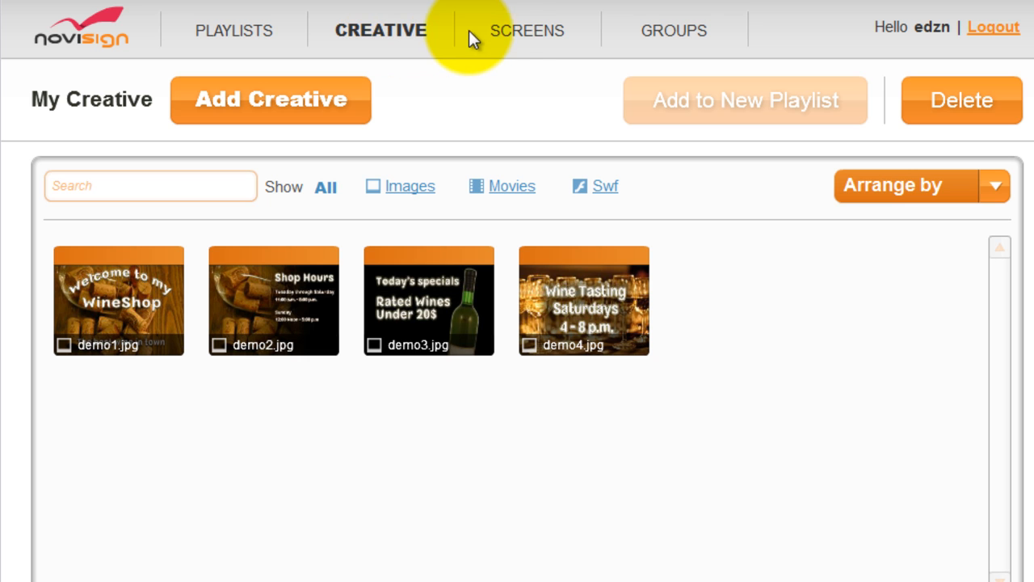
click(527, 29)
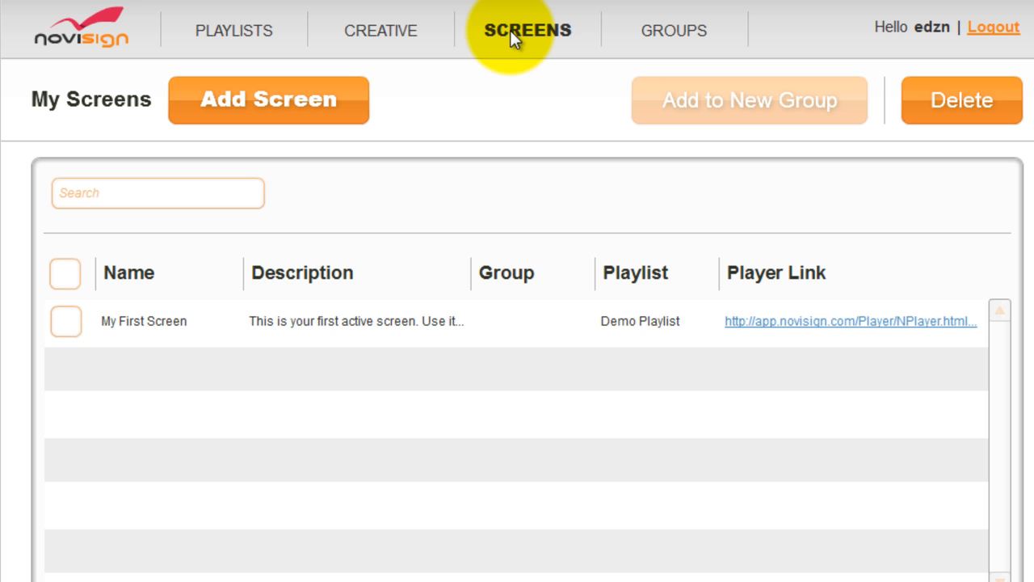
mouse_move(674, 31)
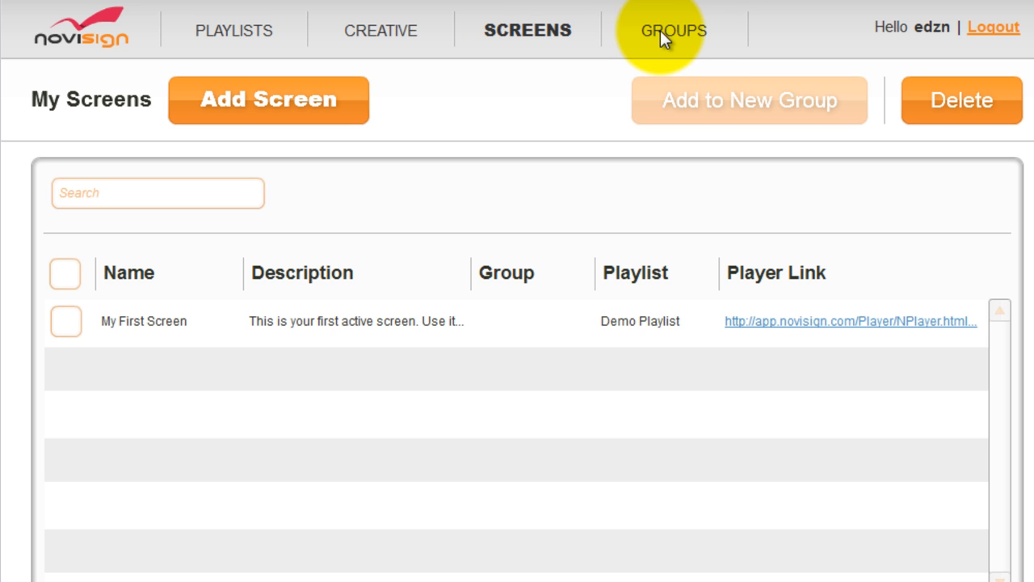
click(674, 29)
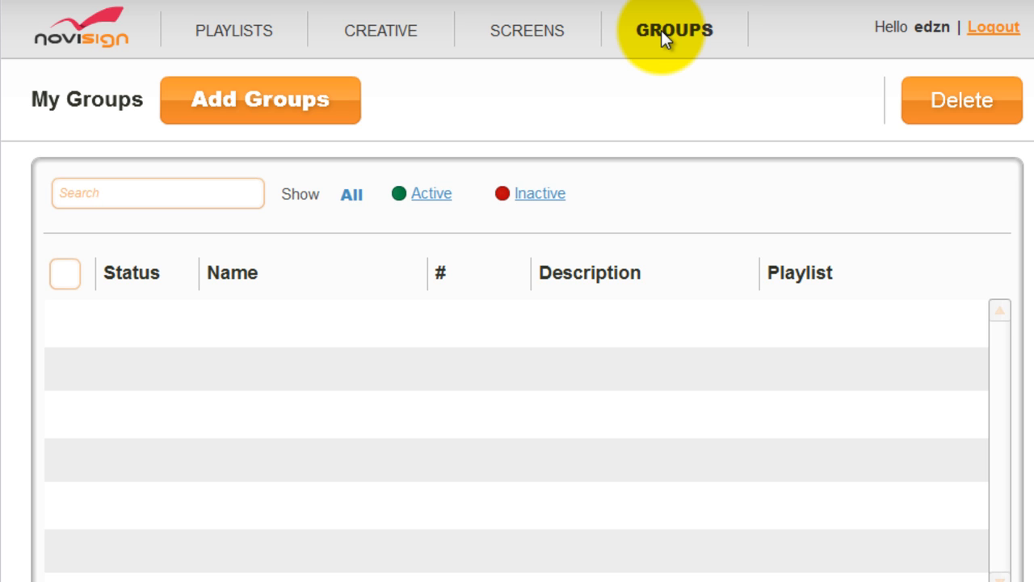
Upload 09.jpg from the computer as a new creative in the library.
click(381, 29)
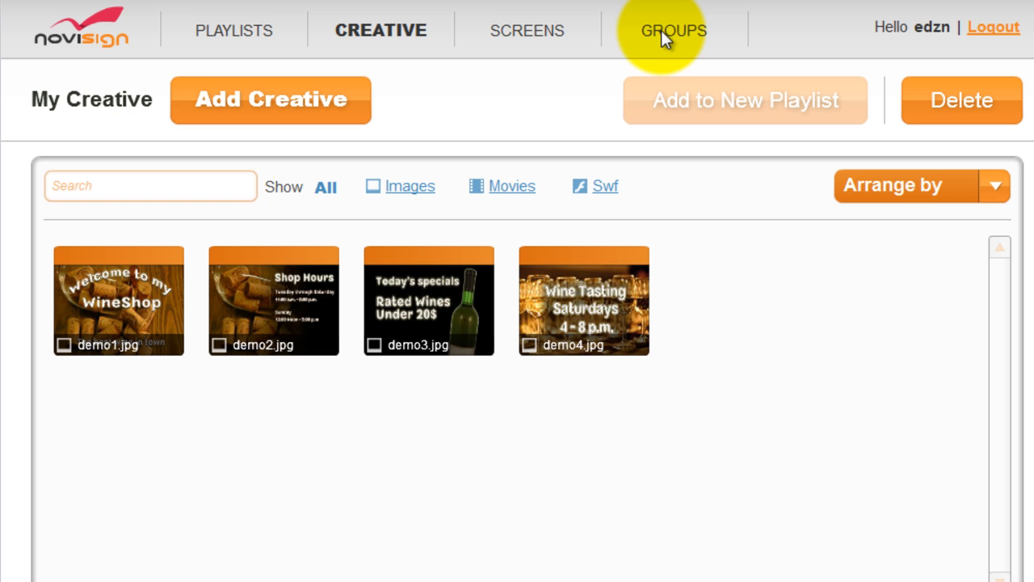
mouse_move(403, 73)
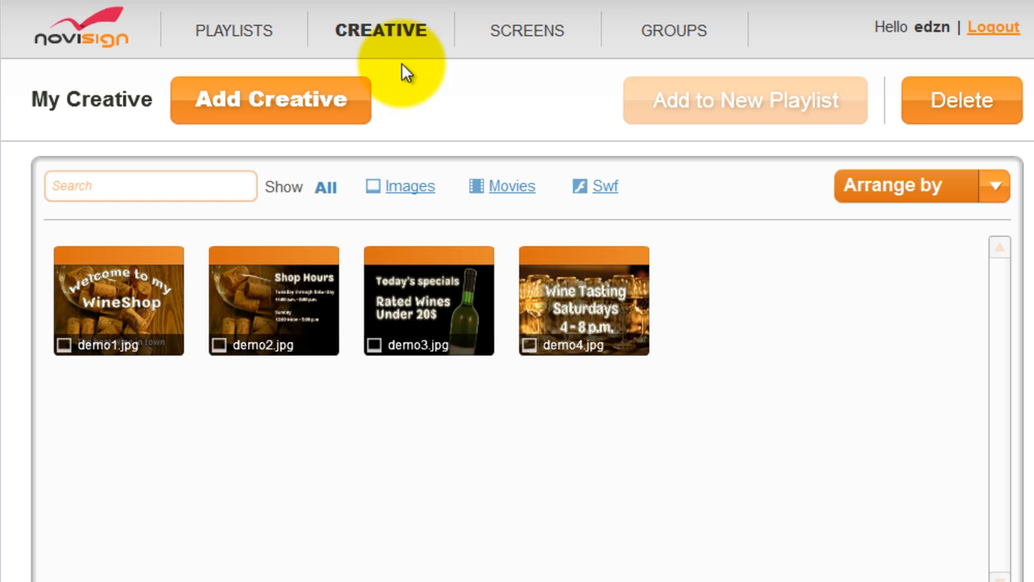
click(269, 100)
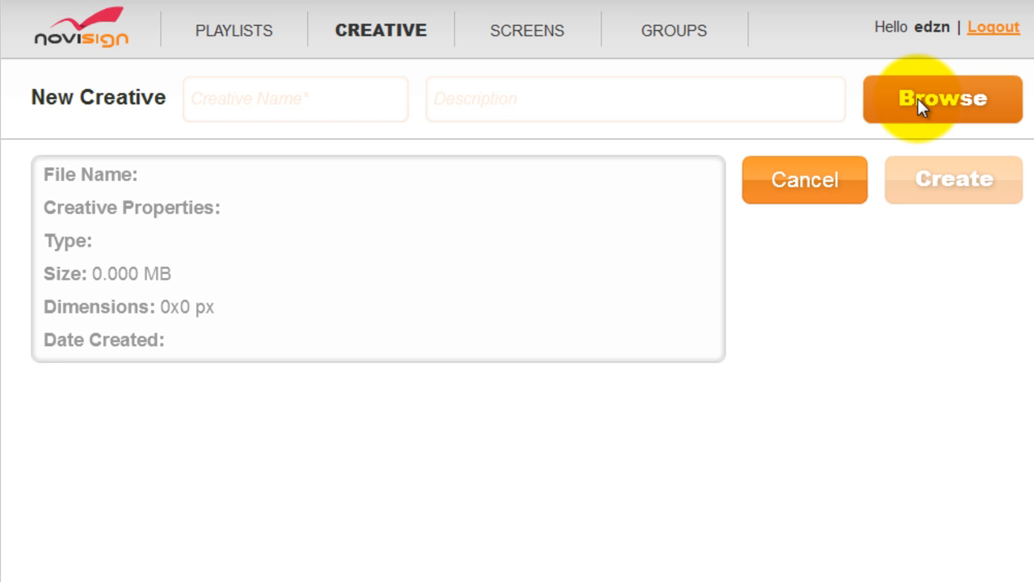
click(940, 99)
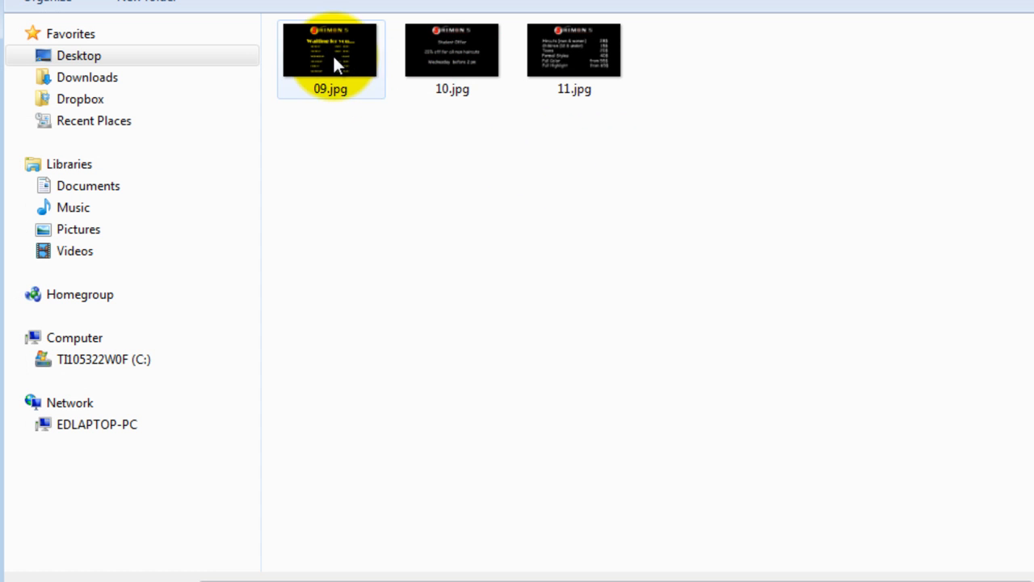
click(453, 50)
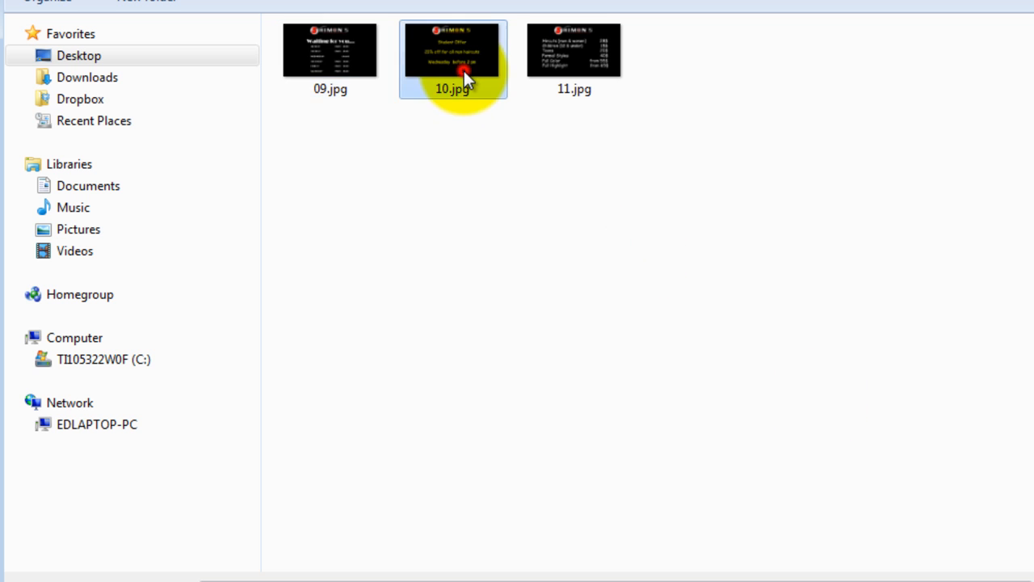
click(330, 49)
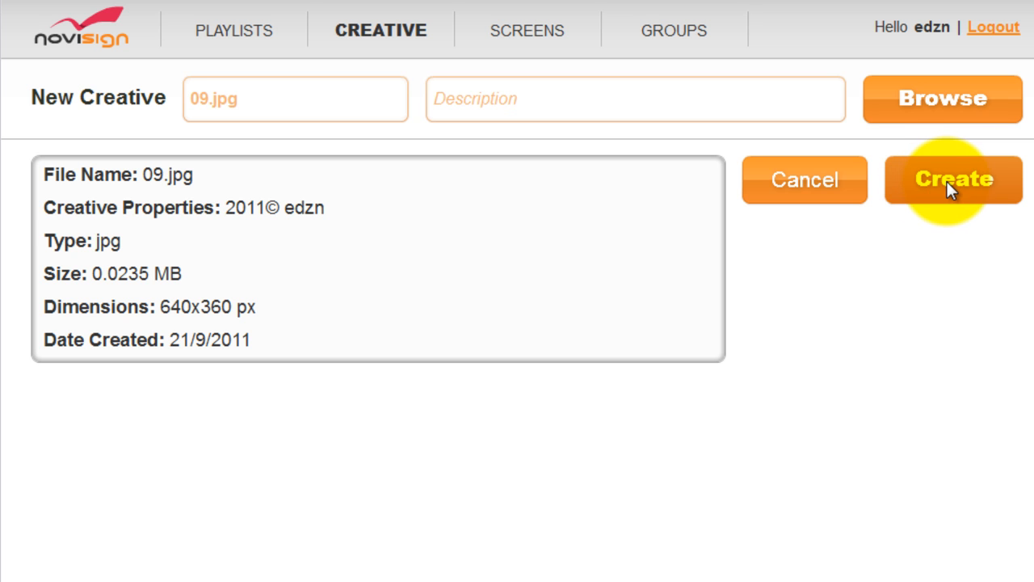
click(953, 180)
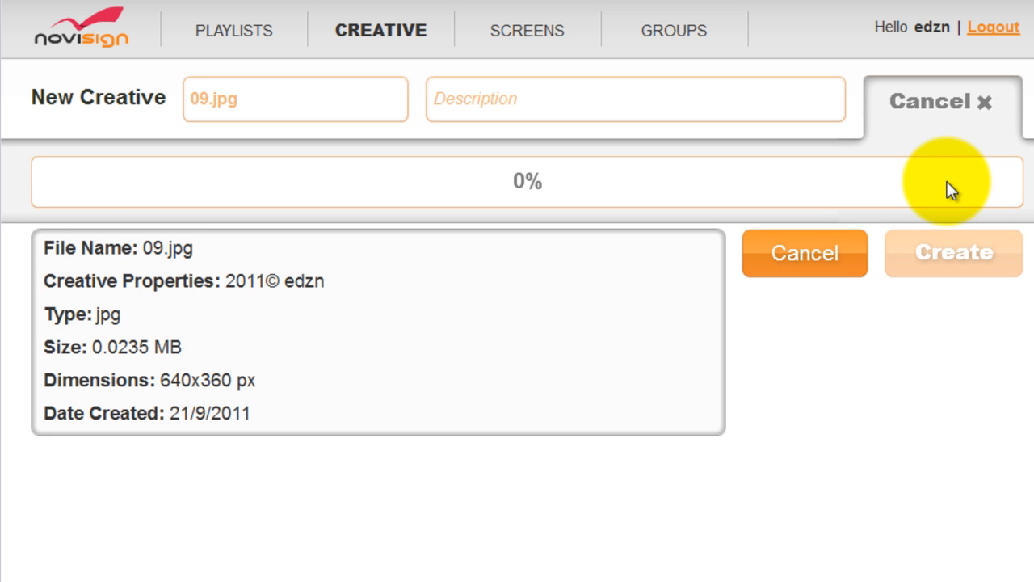
click(953, 252)
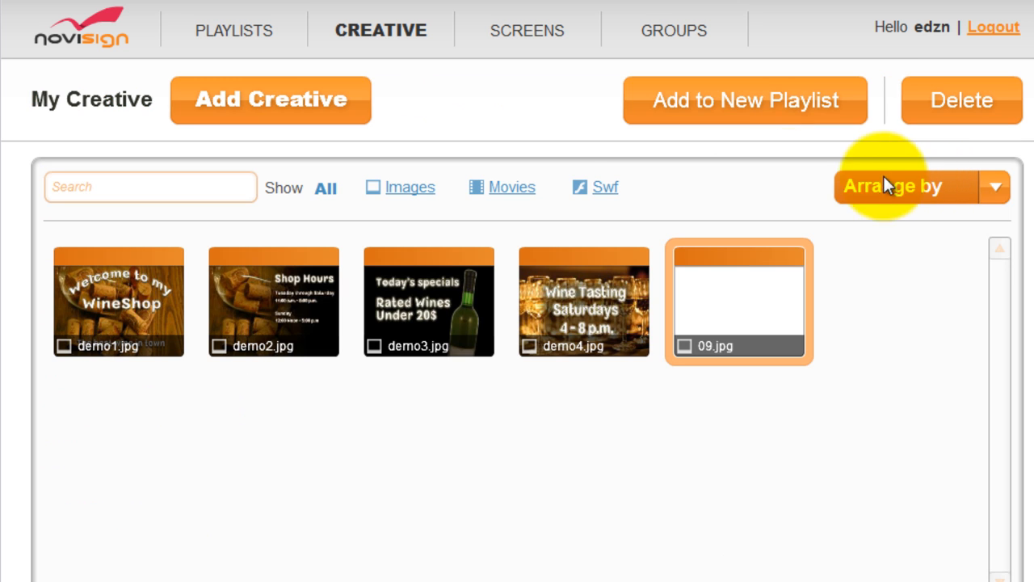
Upload 10.jpg and 11.jpg as two more creatives, bringing the library to seven.
click(270, 100)
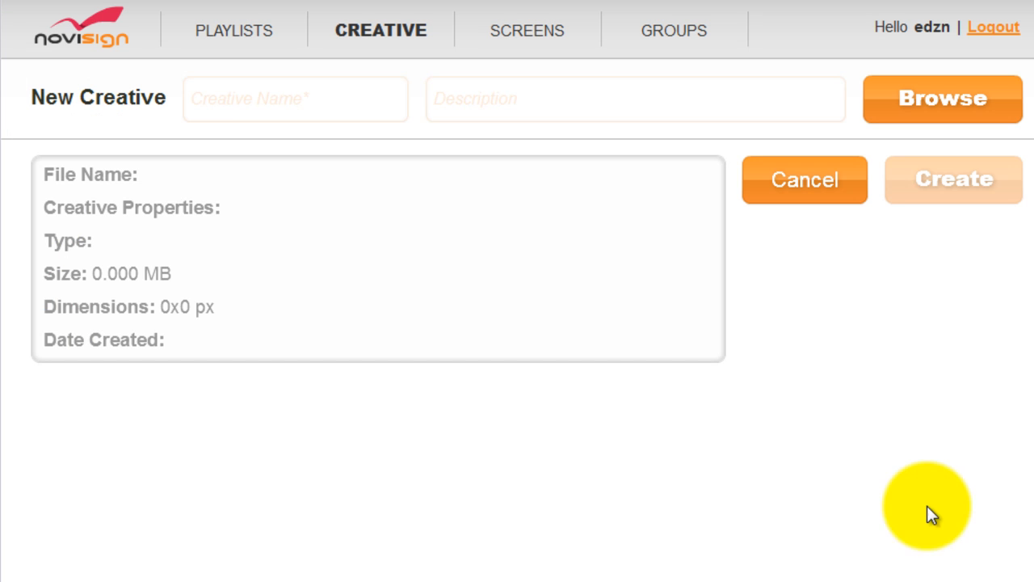
click(805, 179)
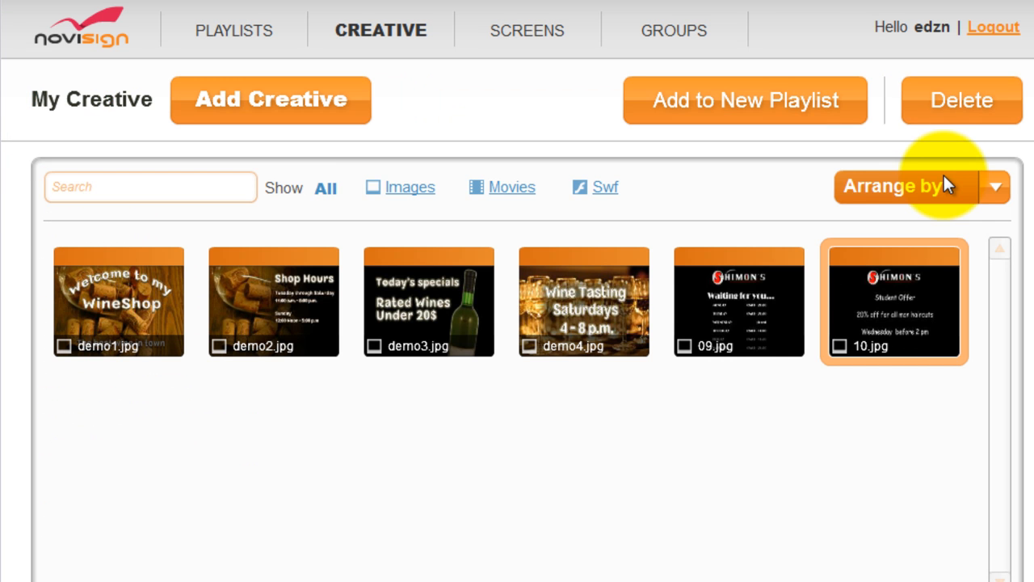
click(270, 100)
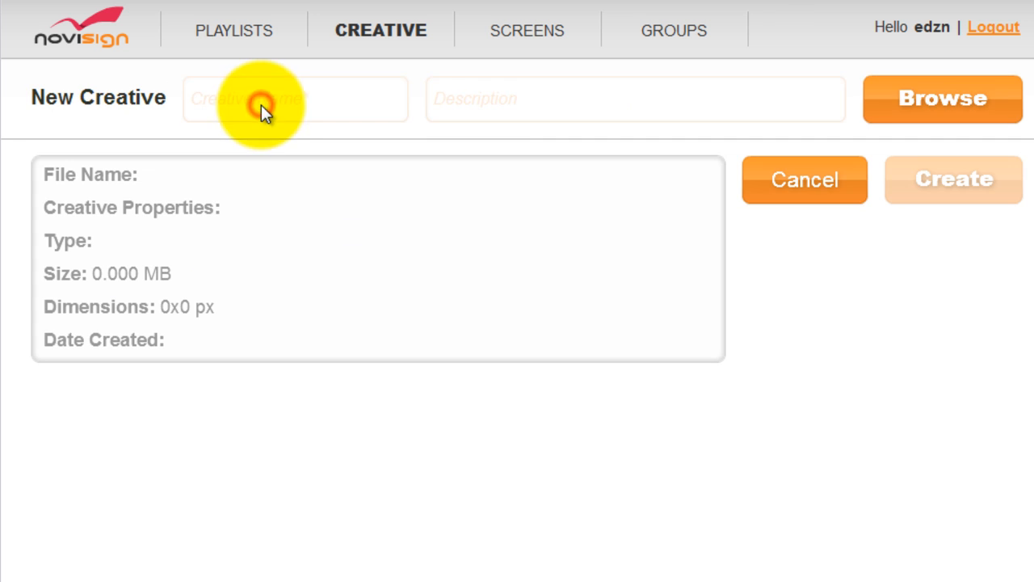
mouse_move(824, 142)
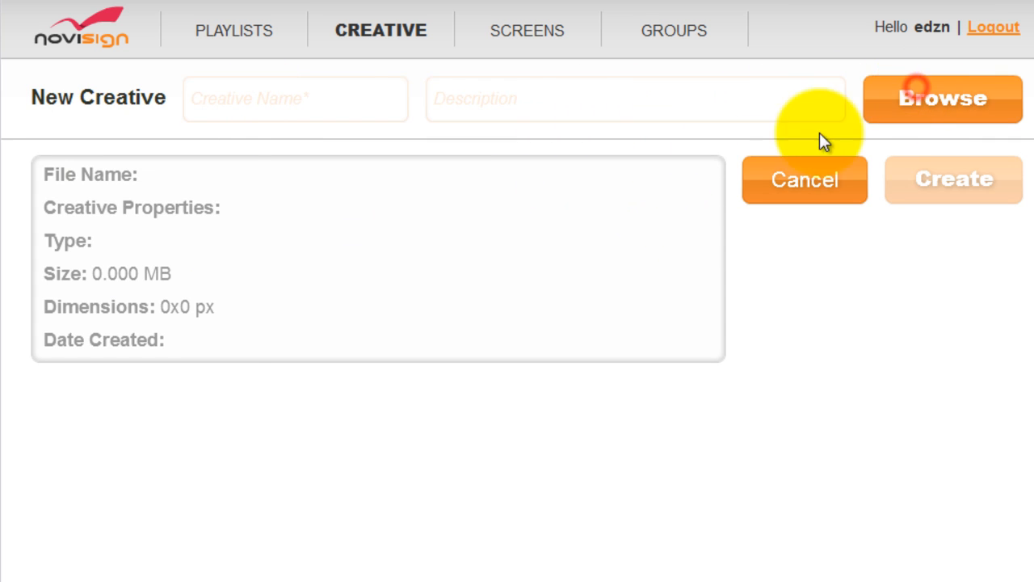
click(941, 99)
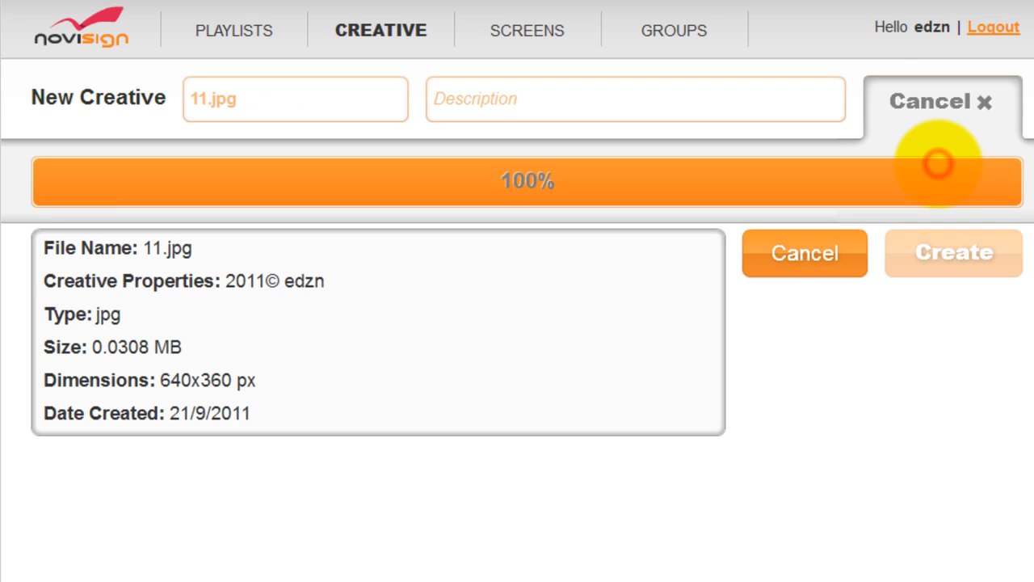
click(953, 252)
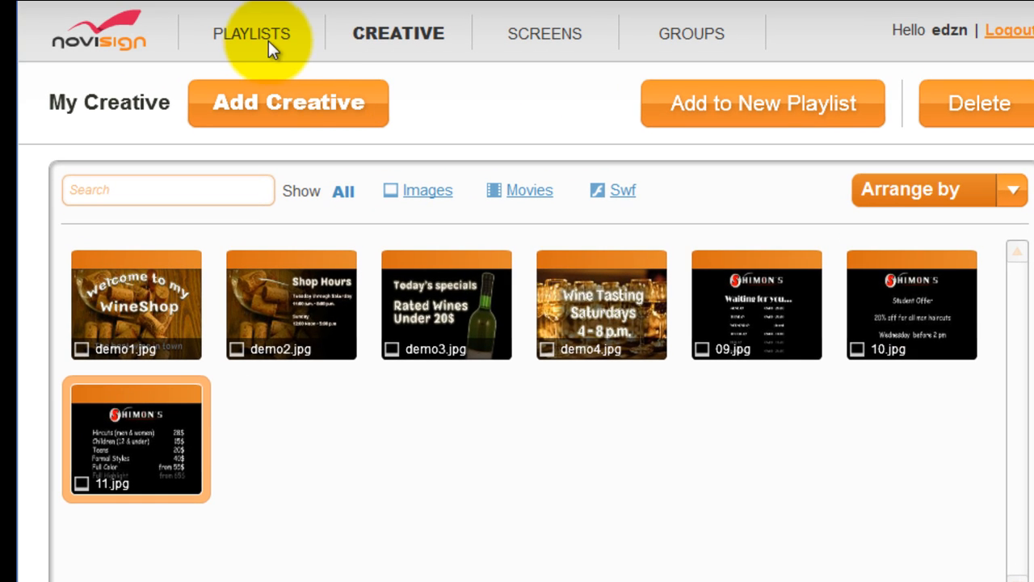
Start a new playlist named 'Test Name' with description 'Test Desc'.
click(252, 32)
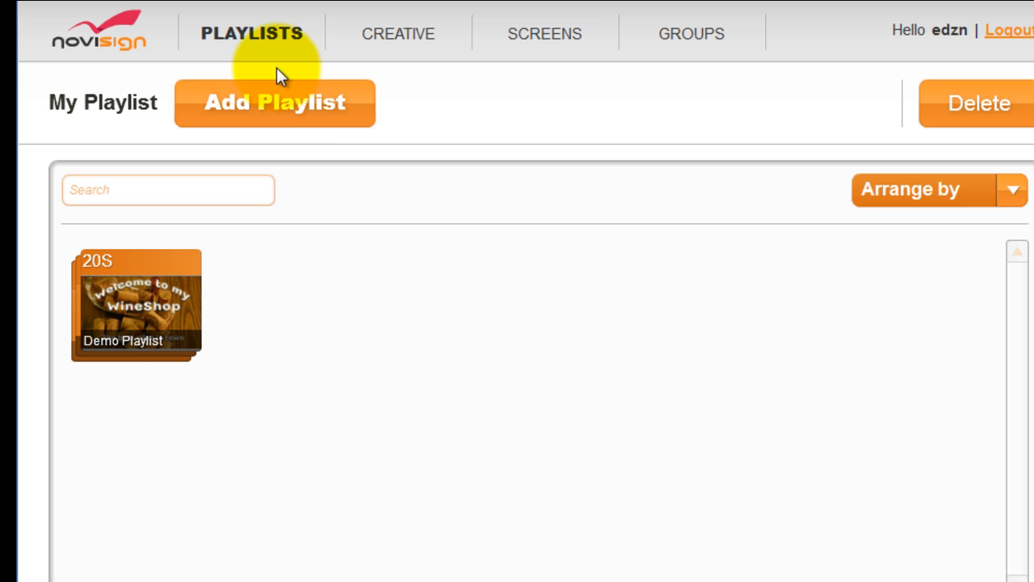
click(275, 103)
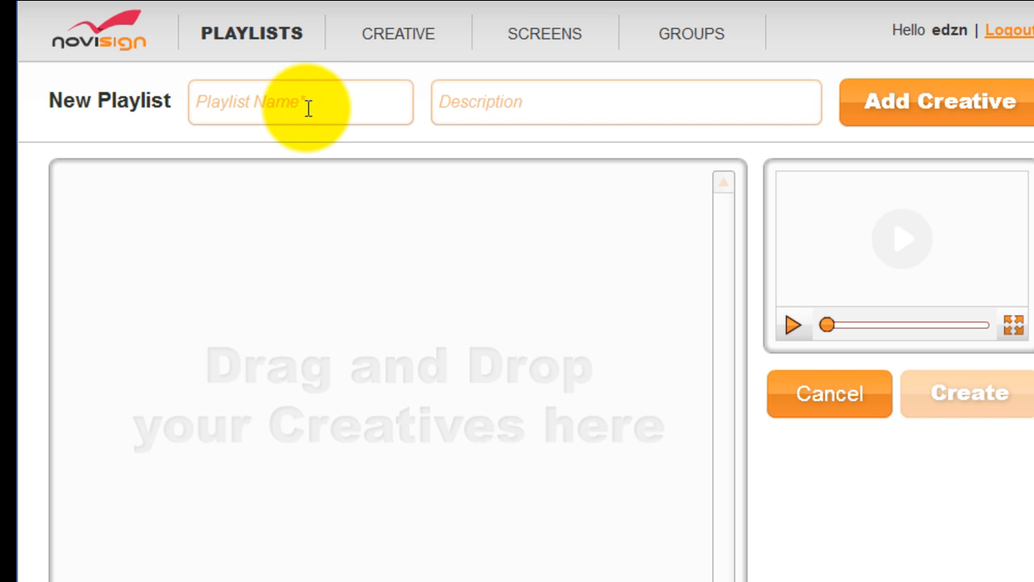
text(Test Name)
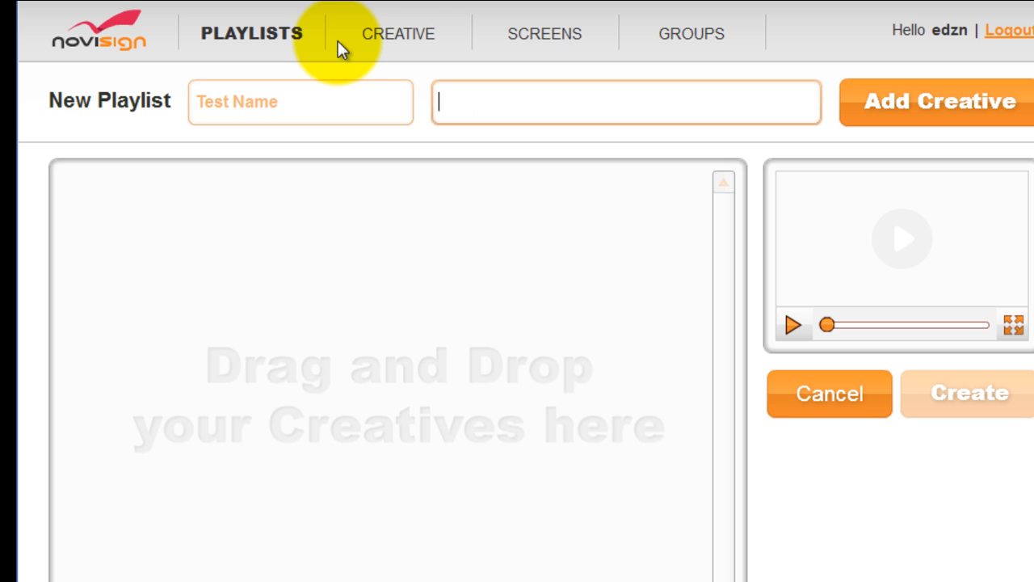
text(Test De)
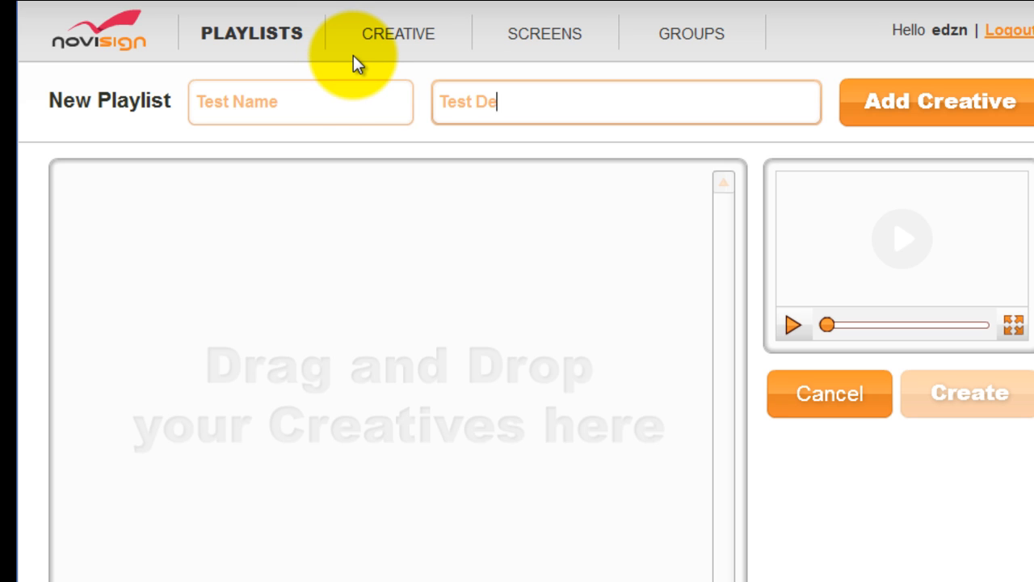
text(sc)
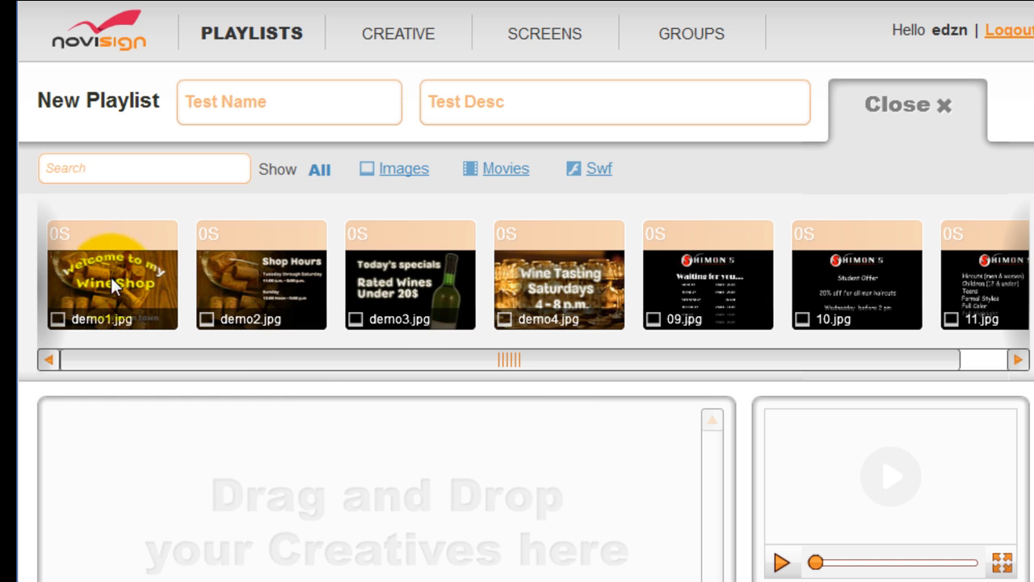
Drag demo1.jpg, 09.jpg, 10.jpg and 11.jpg into the playlist and create it.
drag(113, 274, 121, 472)
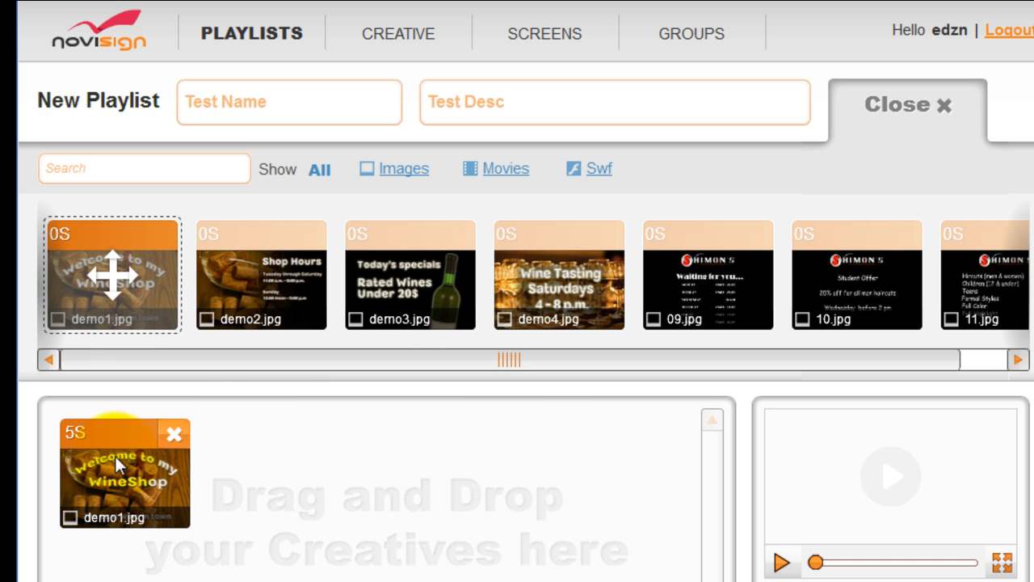
mouse_move(396, 283)
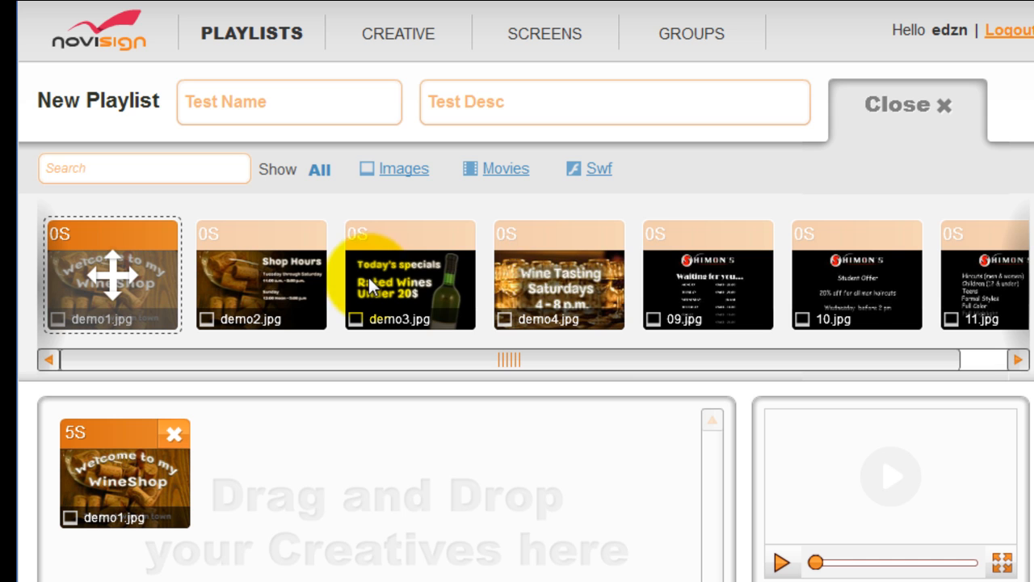
drag(708, 274, 414, 420)
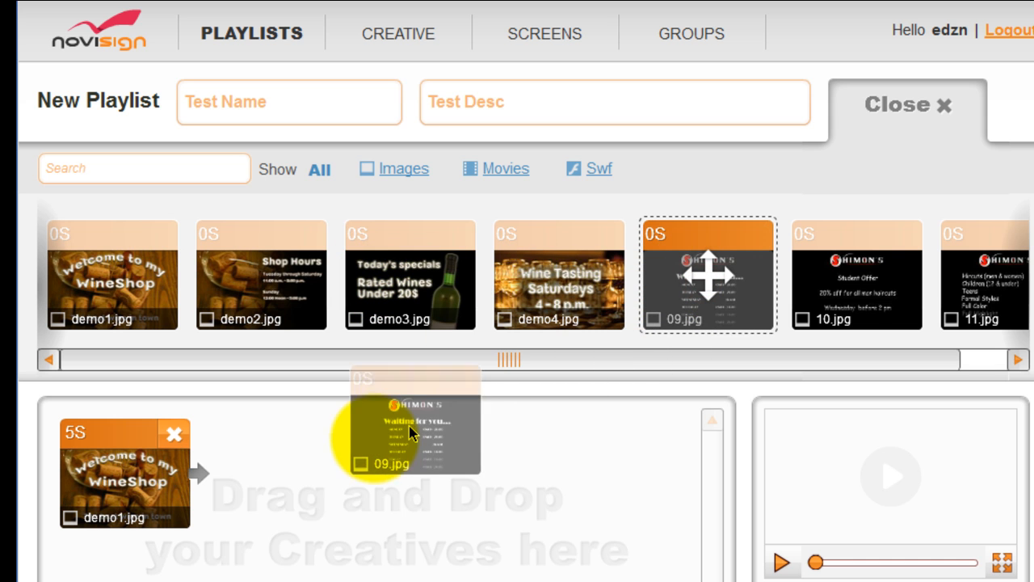
drag(708, 274, 462, 465)
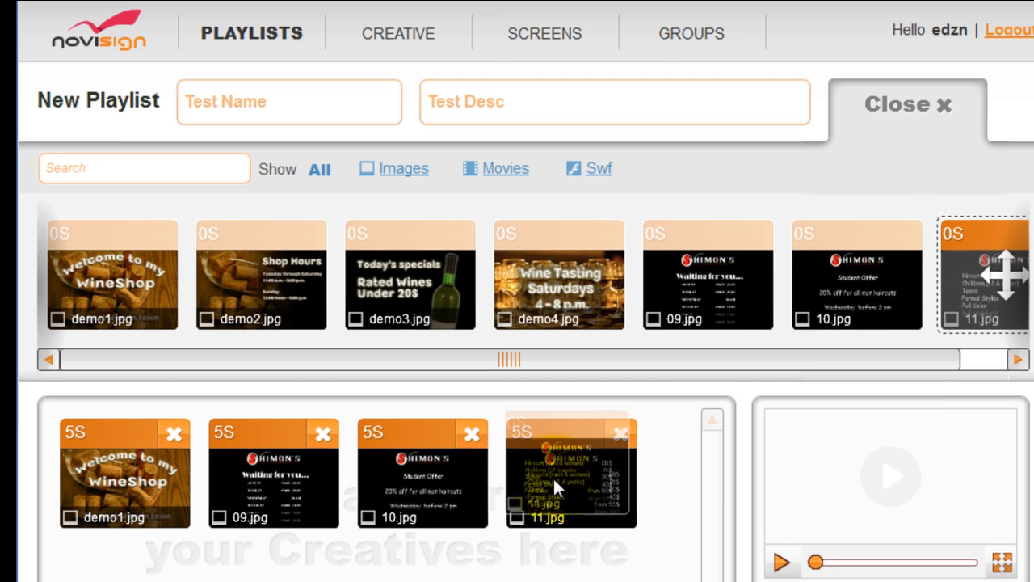
scroll(down, 3)
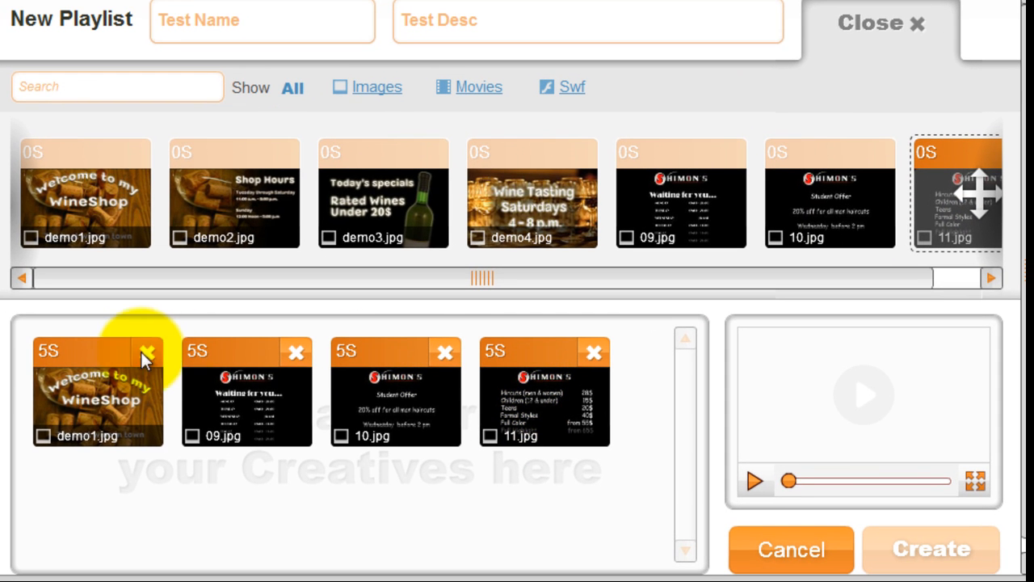
click(46, 351)
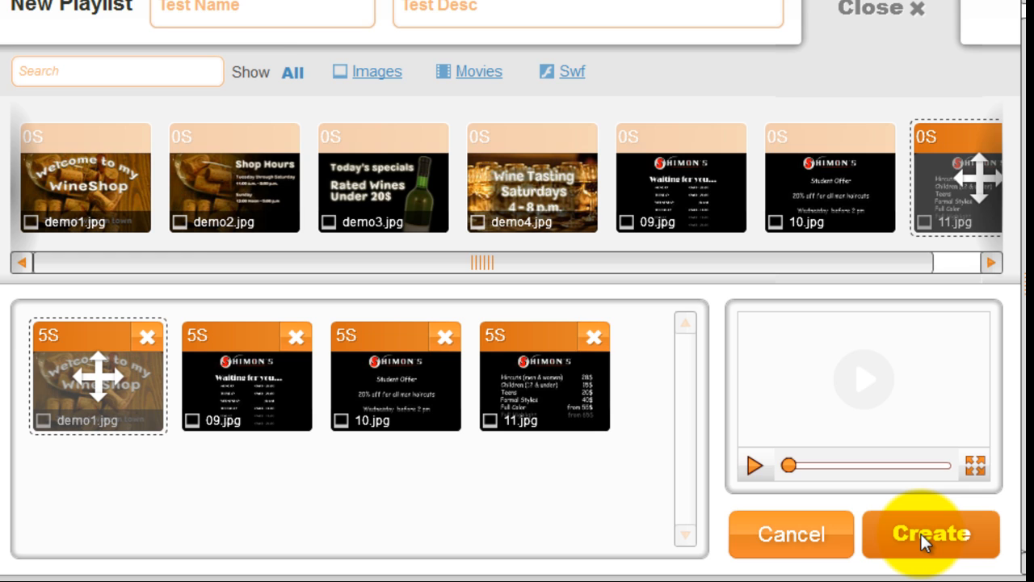
click(931, 533)
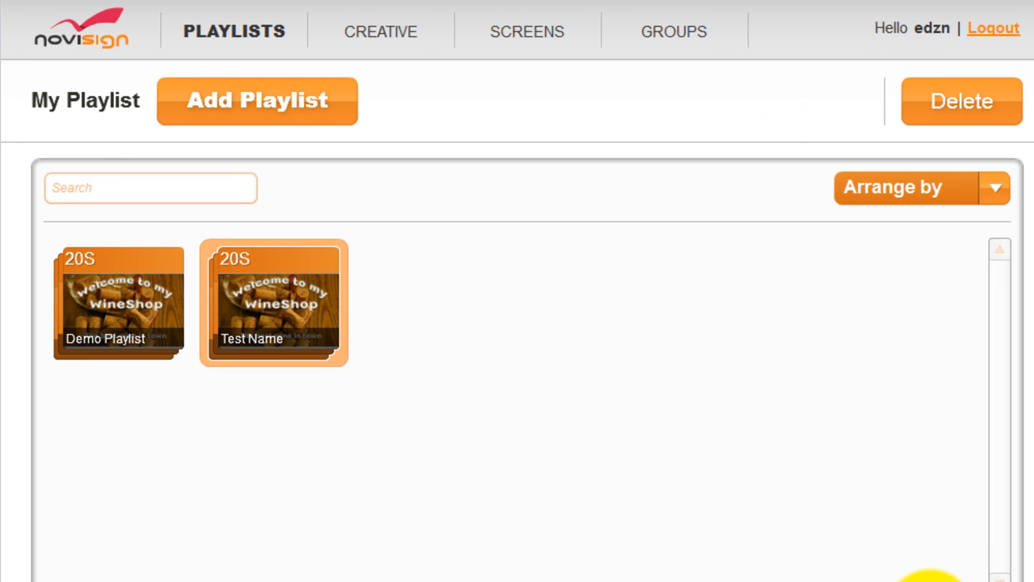
mouse_move(501, 355)
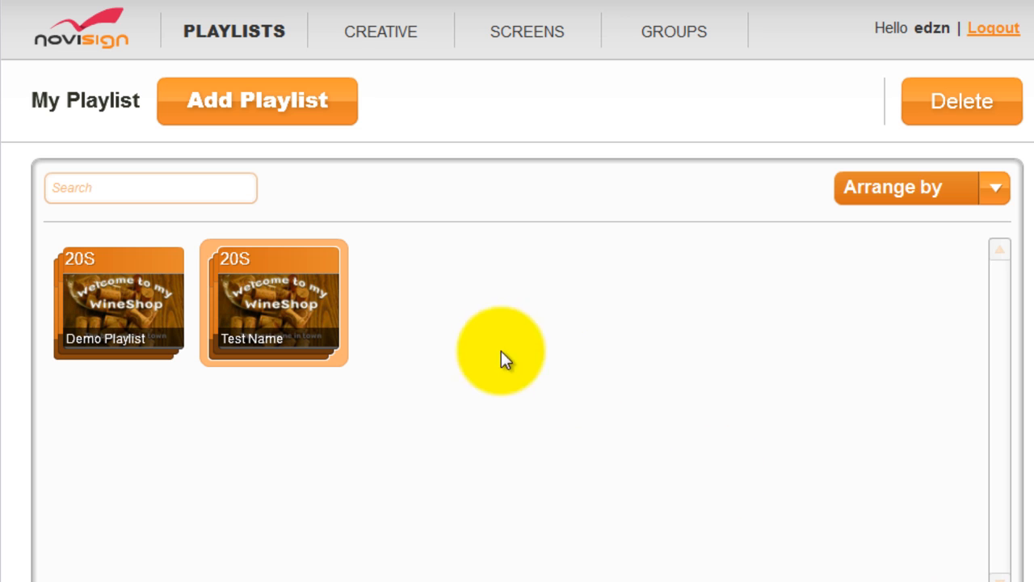
Go to the screens list showing My First Screen.
click(527, 33)
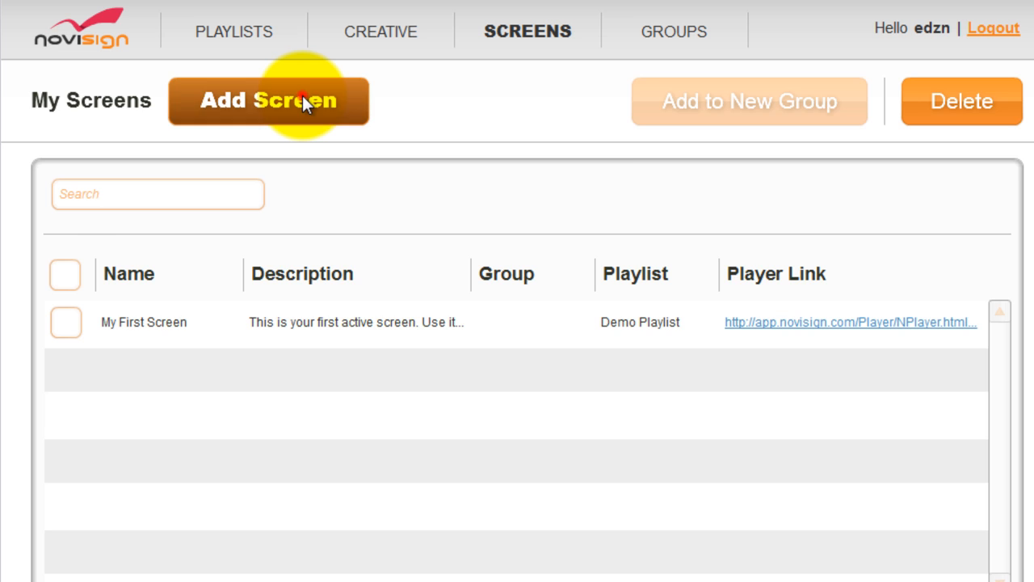
Start a new screen named 'TEst Screen' with description 'Test Screen Desc'.
click(269, 100)
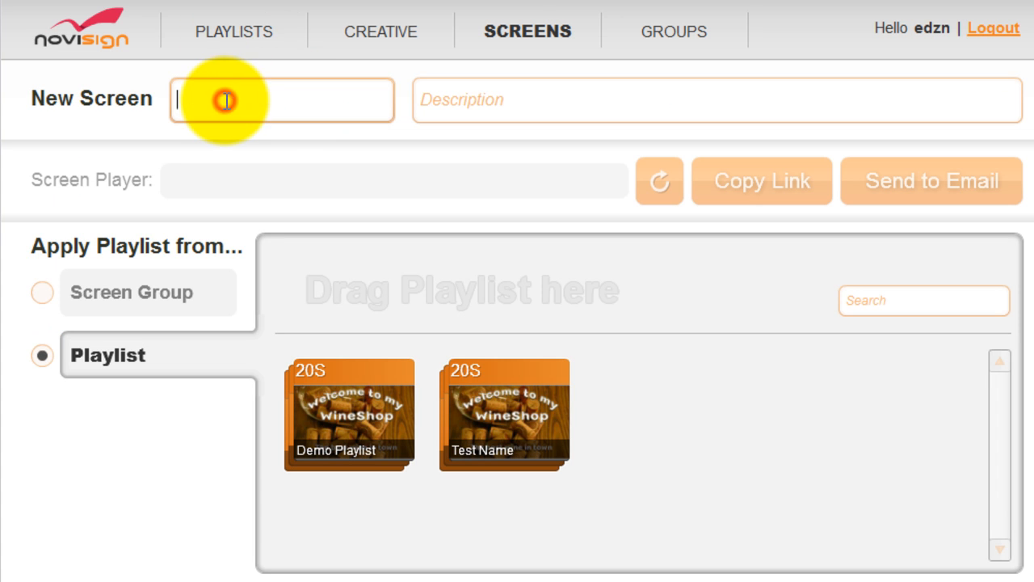
text(TEst)
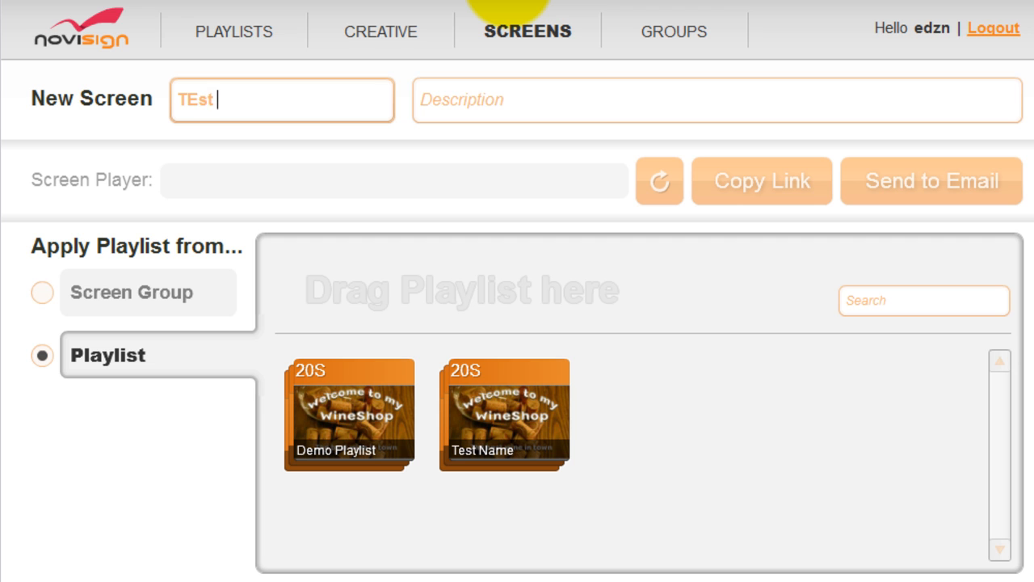
text(Screen)
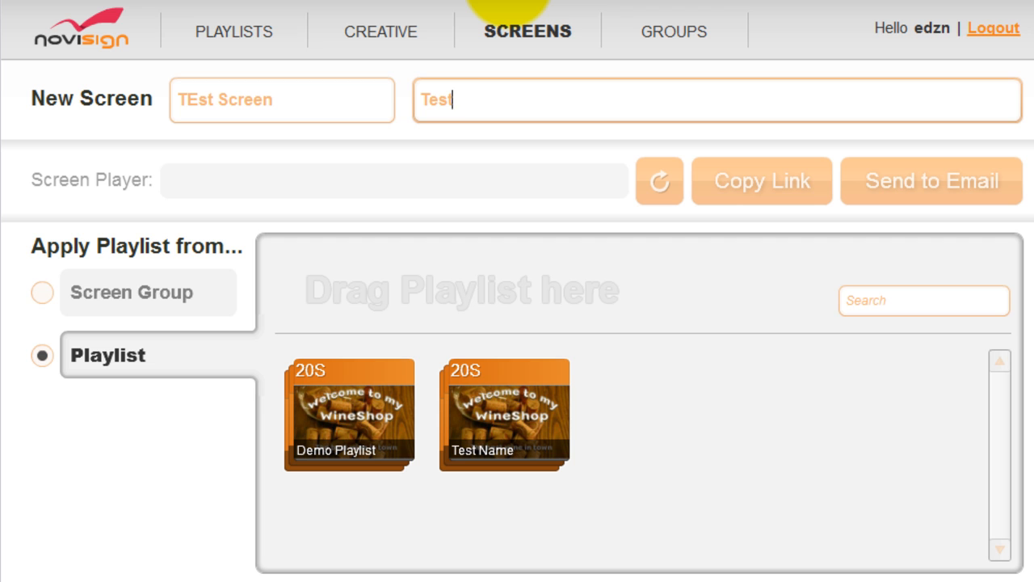
text(Screen)
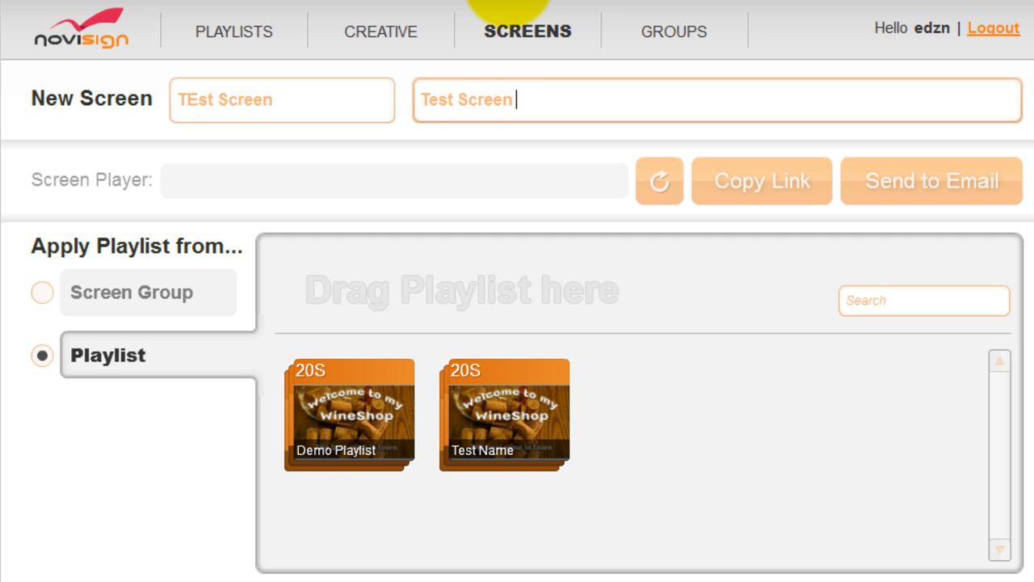
text(Desc)
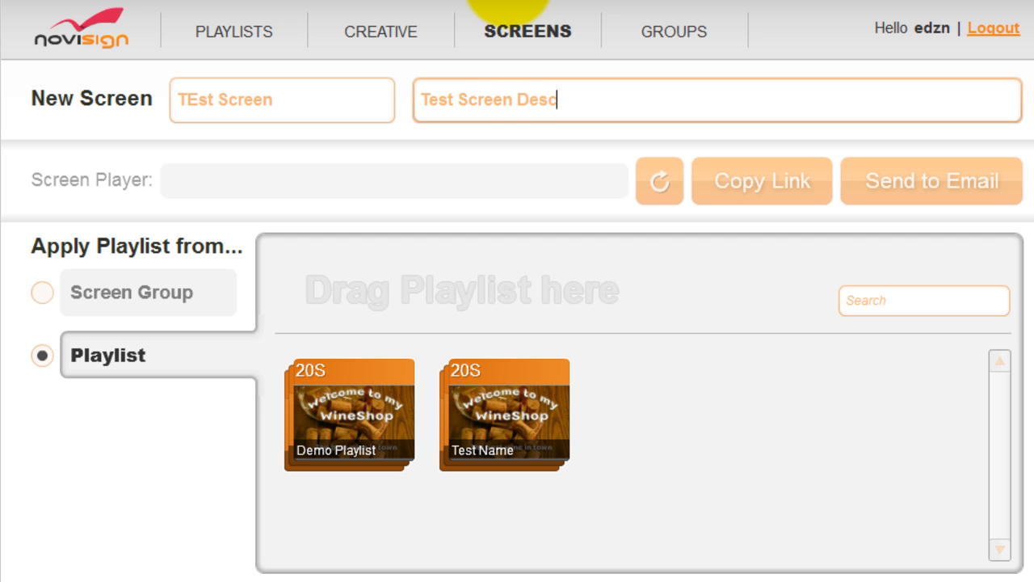
mouse_move(420, 323)
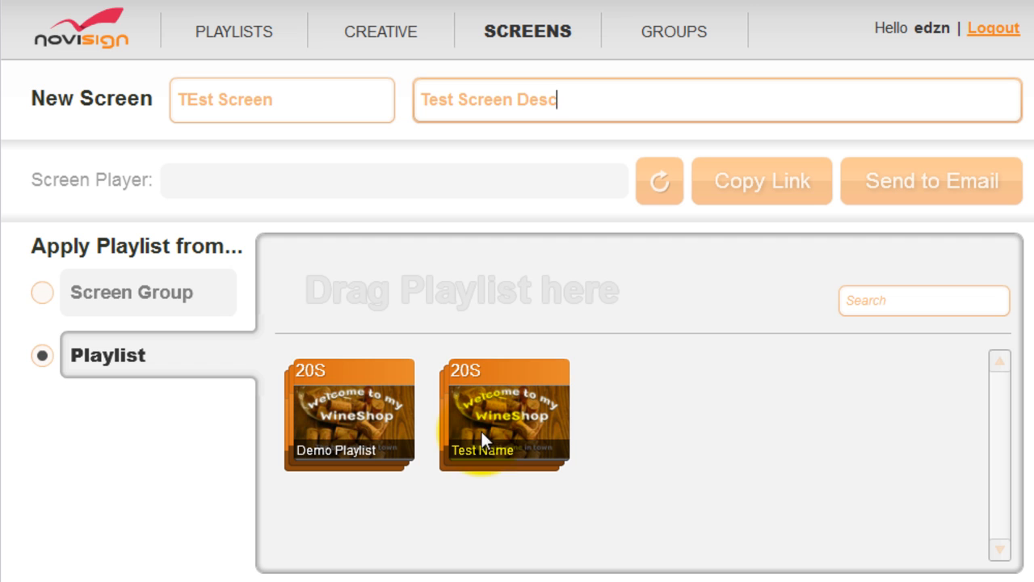
Assign the Test Name playlist to the screen and create it.
click(504, 413)
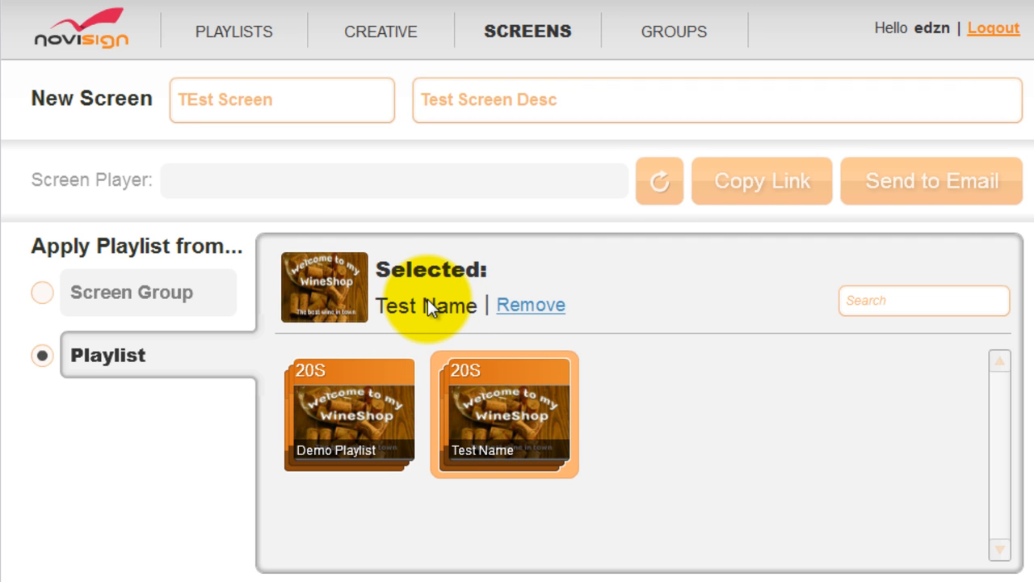
scroll(down, 3)
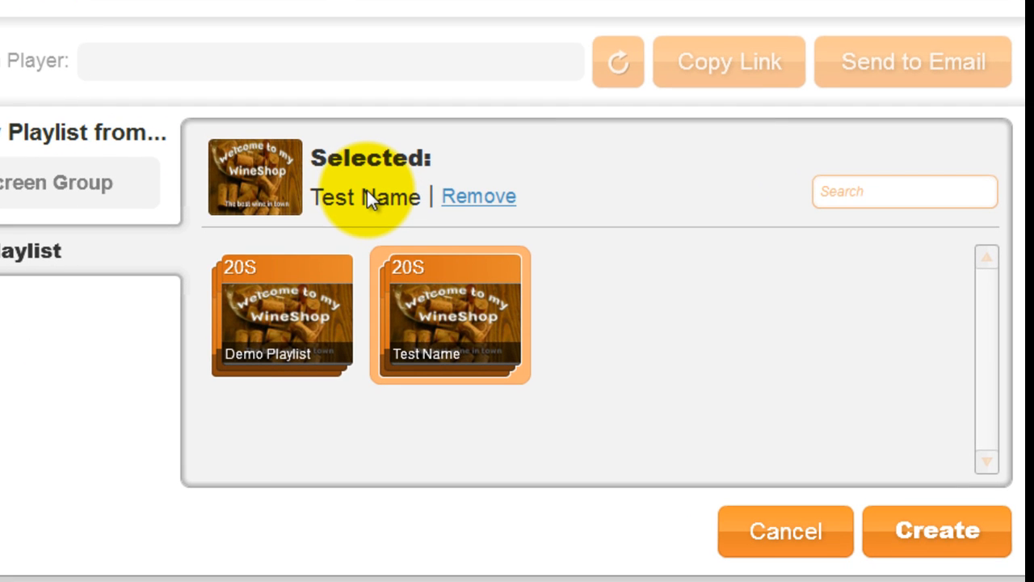
mouse_move(937, 530)
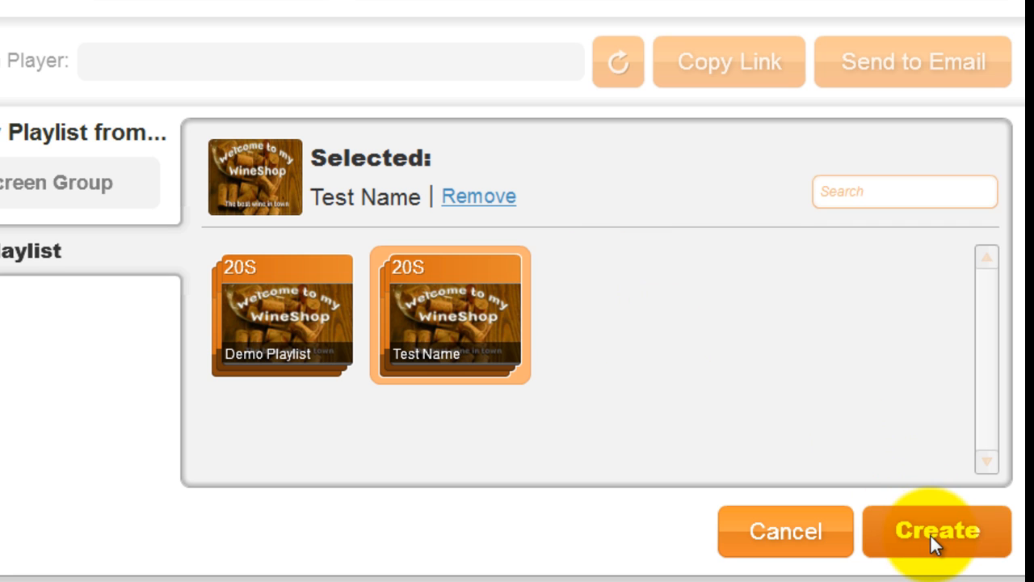
click(935, 530)
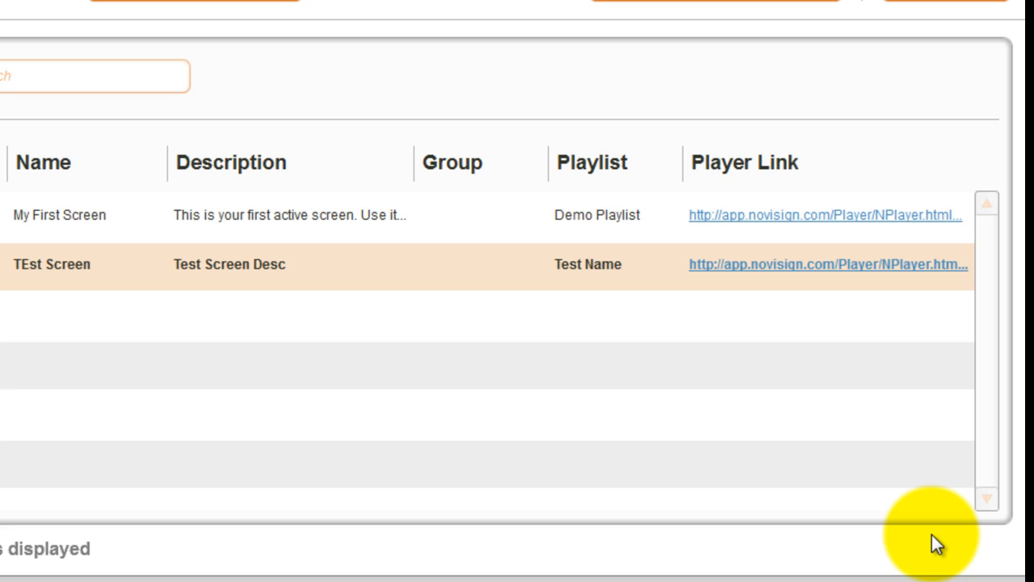
click(63, 290)
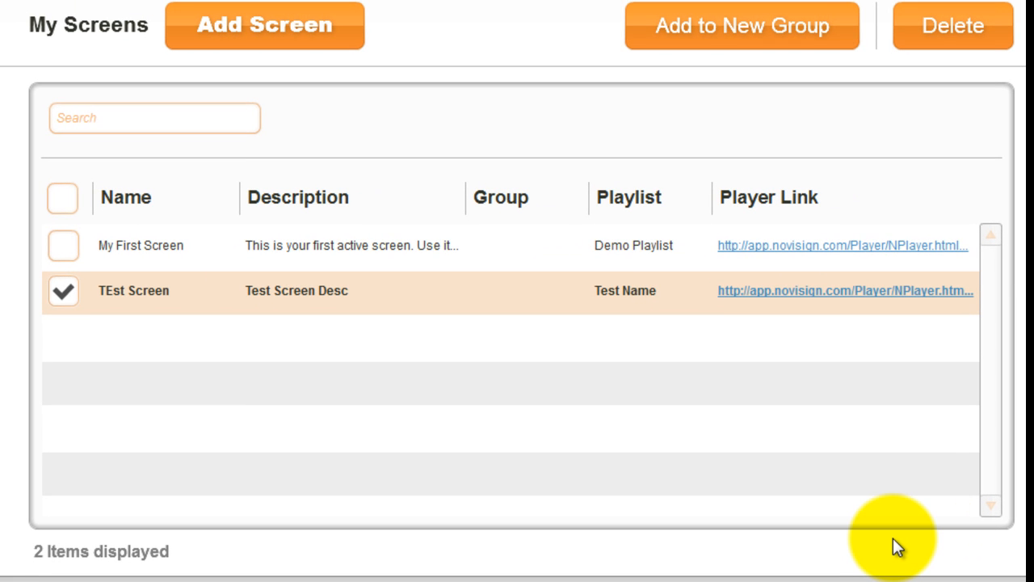